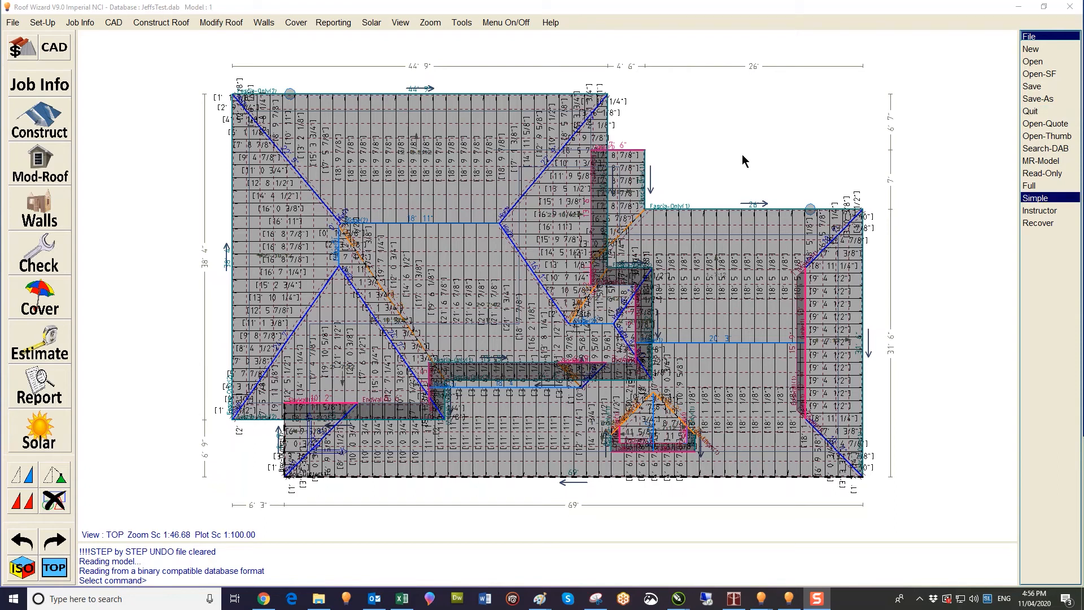
pyautogui.moveTo(160, 11)
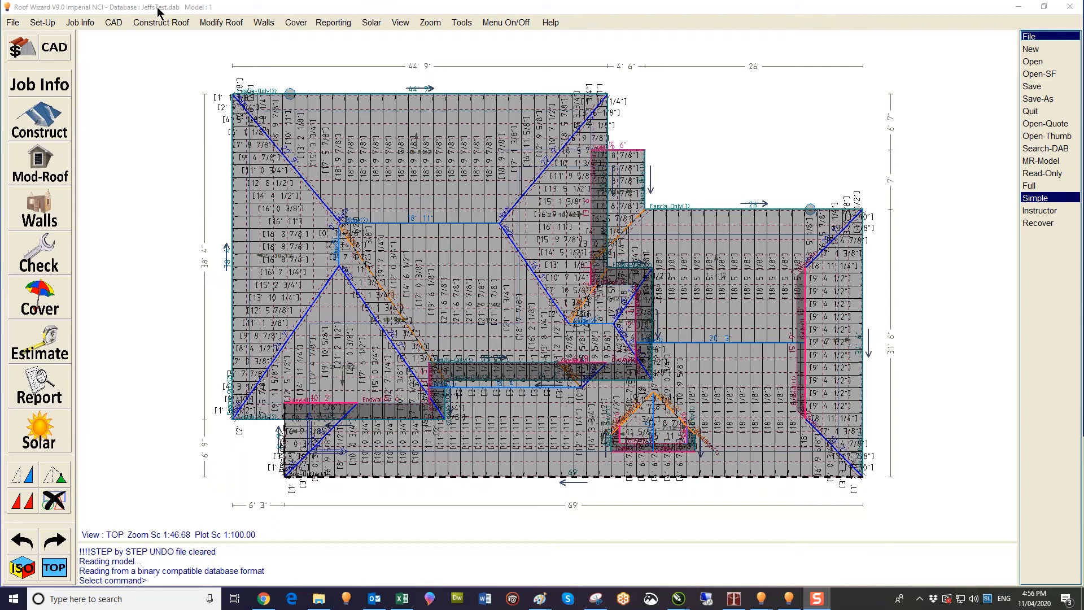
pyautogui.moveTo(521, 137)
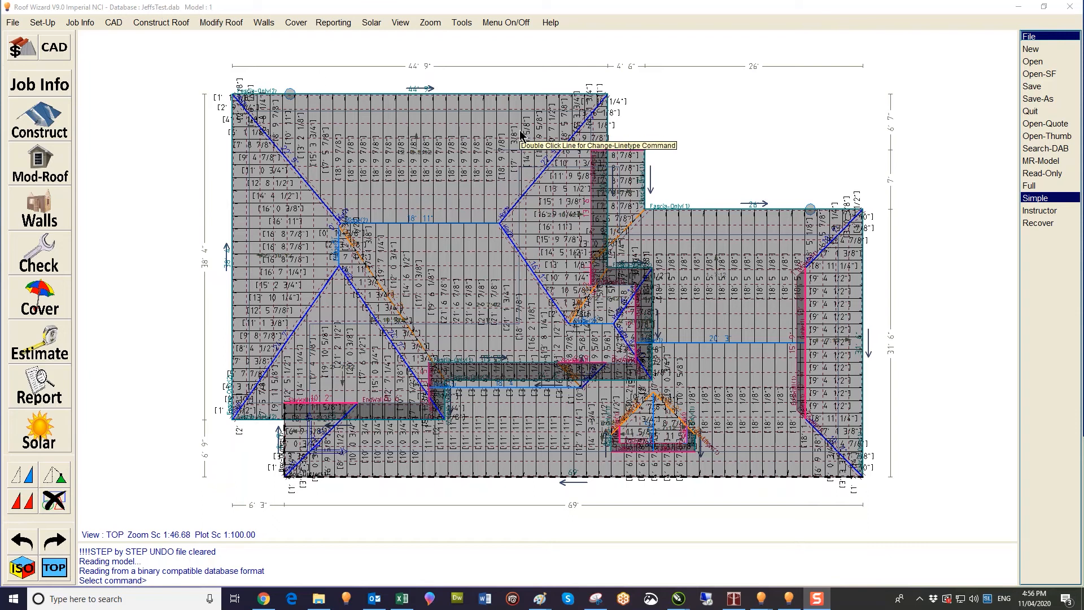
pyautogui.moveTo(508, 27)
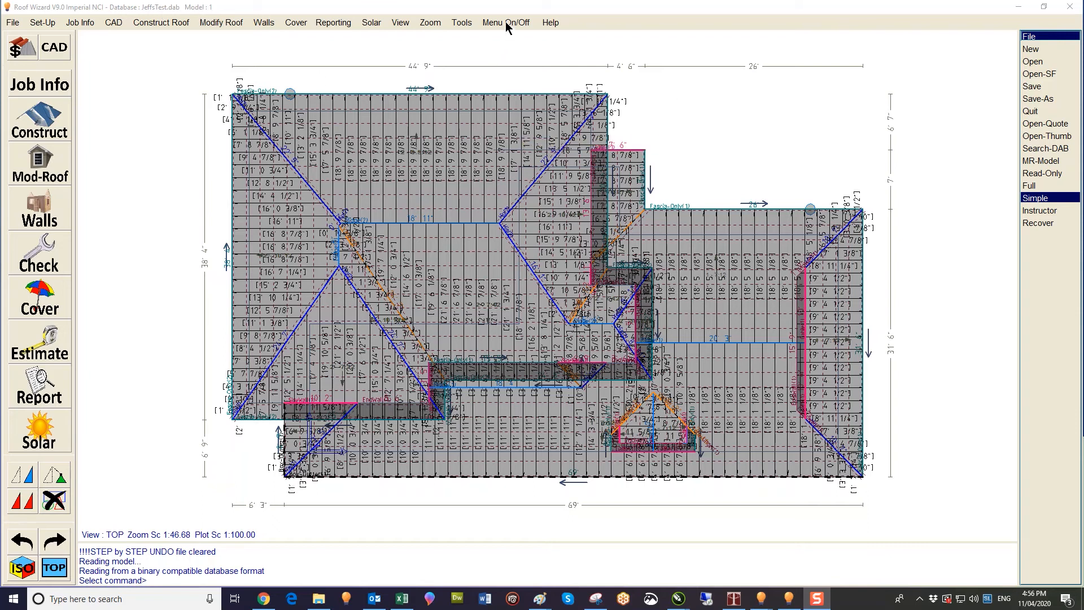
pyautogui.moveTo(980, 267)
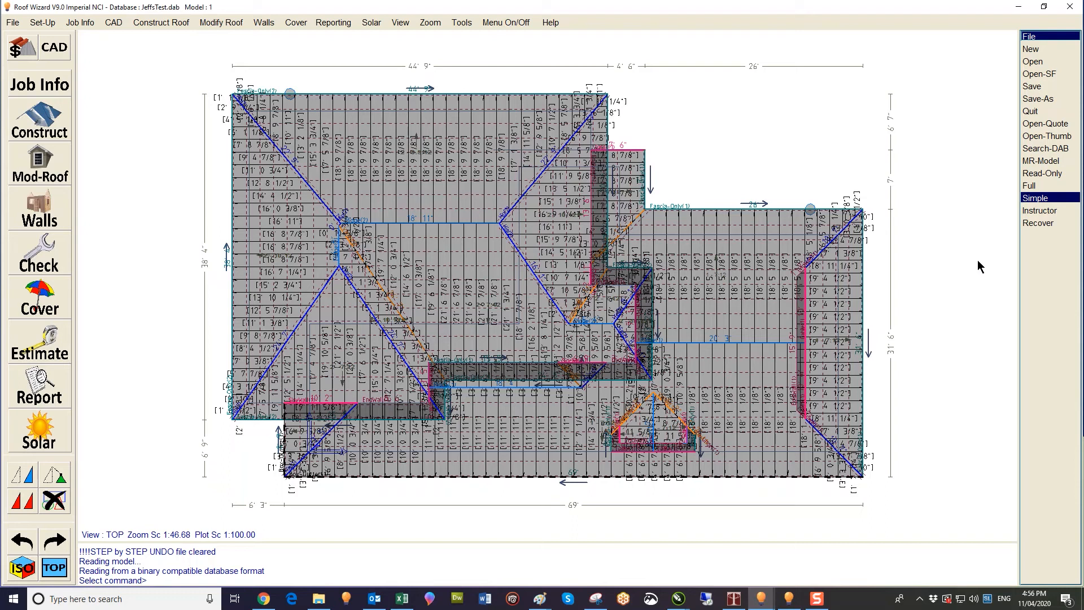
# Step: Show the File utility command list in the right-hand command menu
pyautogui.click(506, 23)
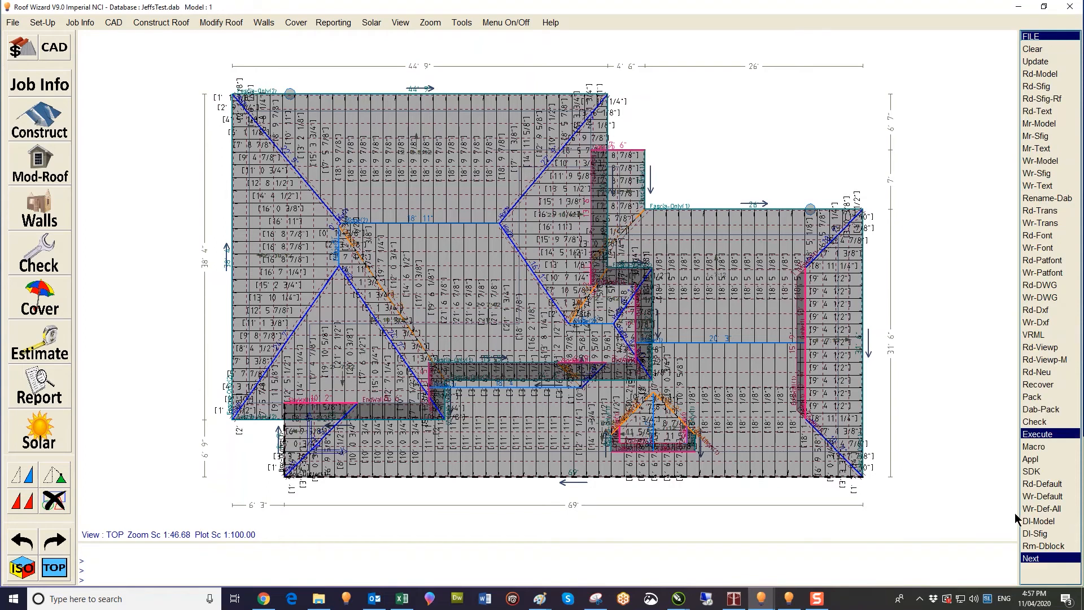
pyautogui.moveTo(1039, 521)
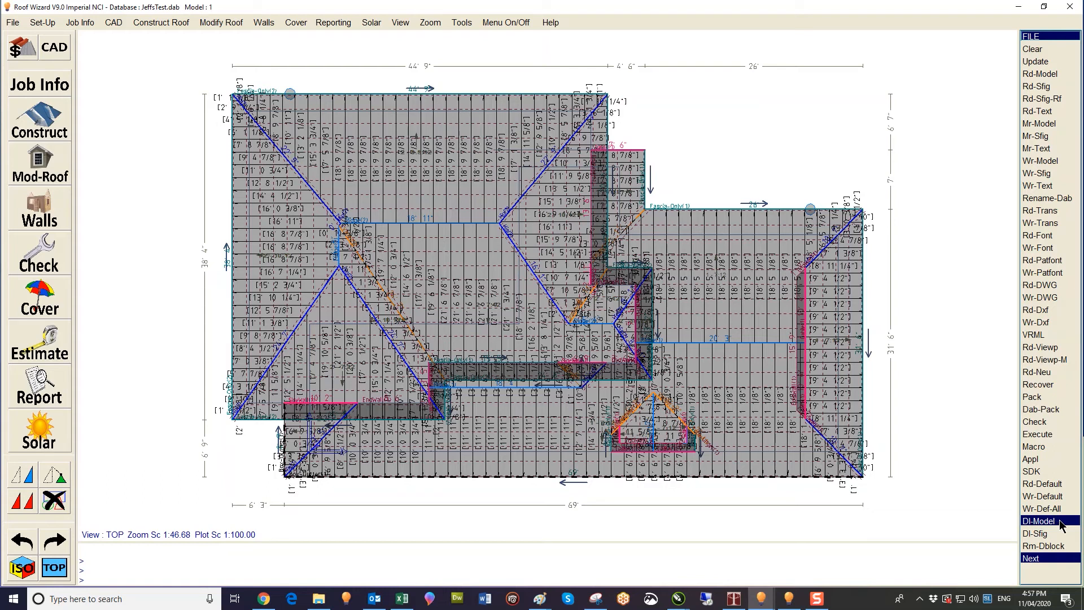
# Step: Delete model 2 from JeffsTest.dab via Dl-Model, confirming Yes, leaving models 1 and 13
pyautogui.click(1038, 521)
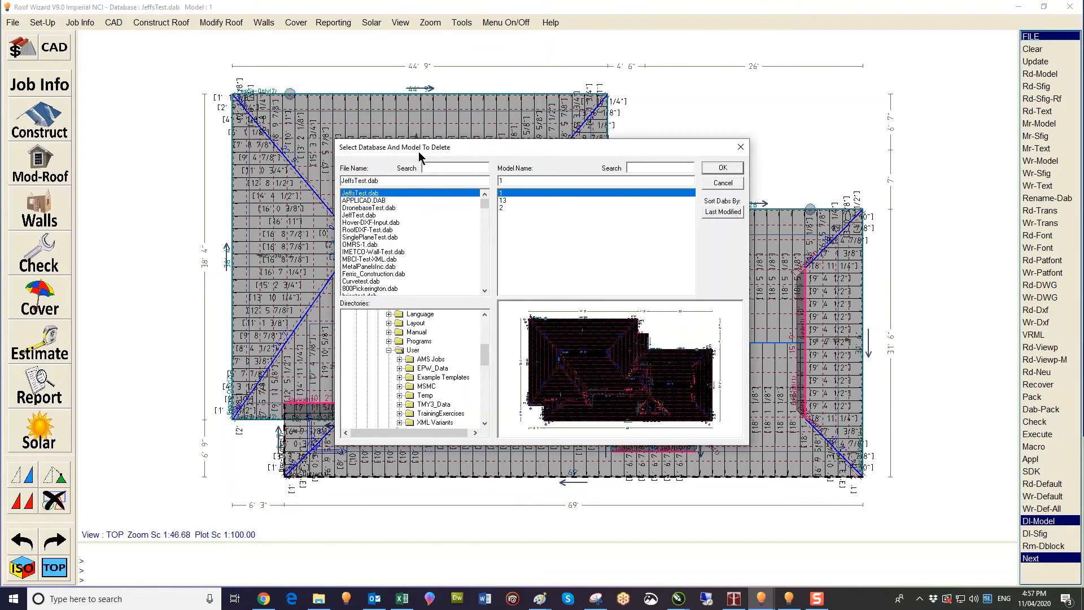
pyautogui.moveTo(365, 205)
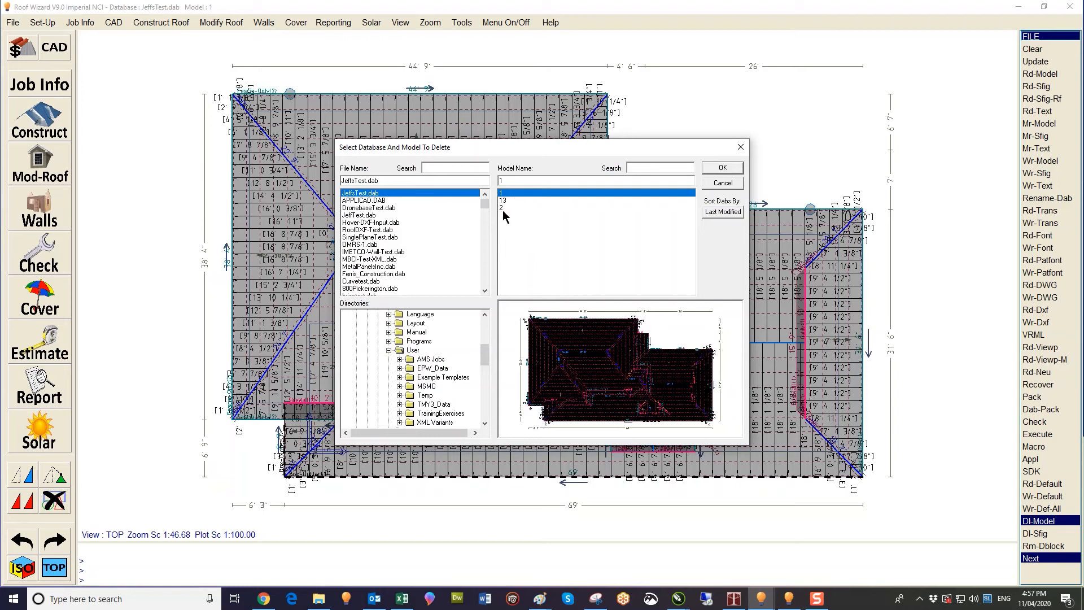
pyautogui.click(511, 208)
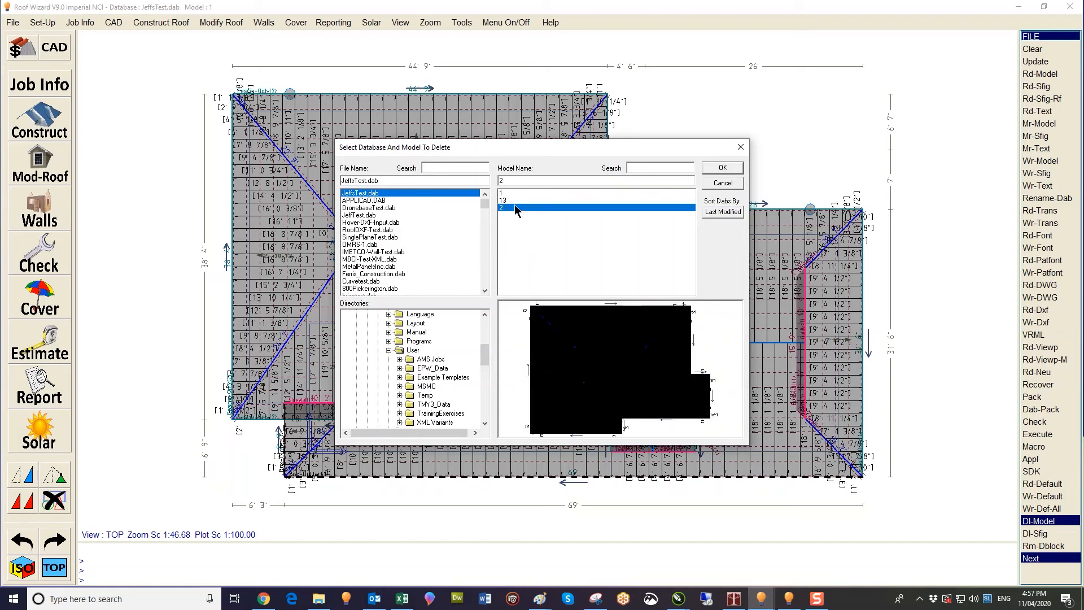
pyautogui.click(721, 167)
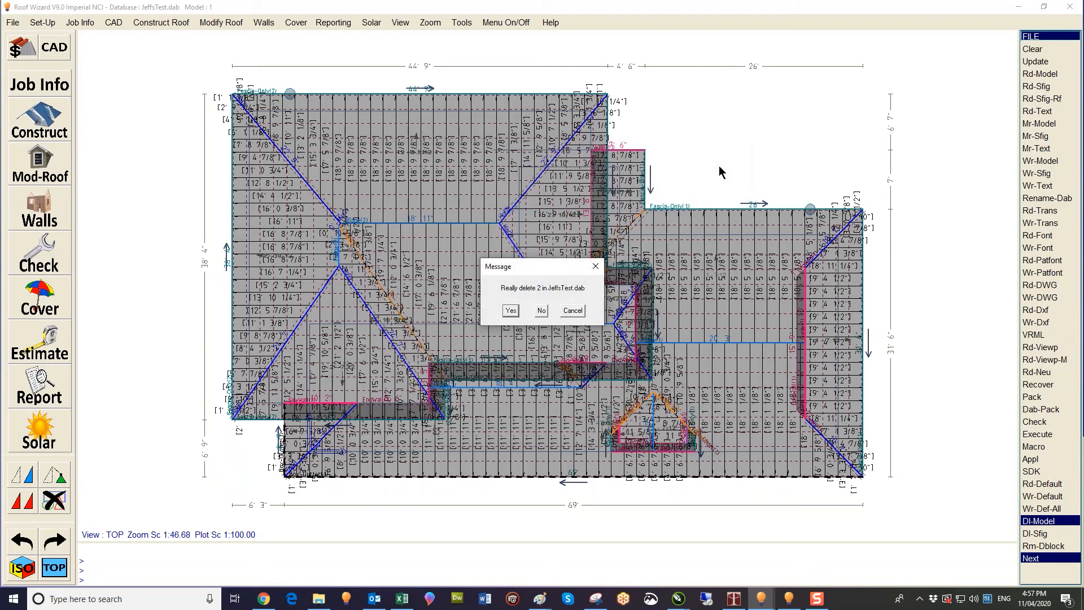
pyautogui.moveTo(518, 335)
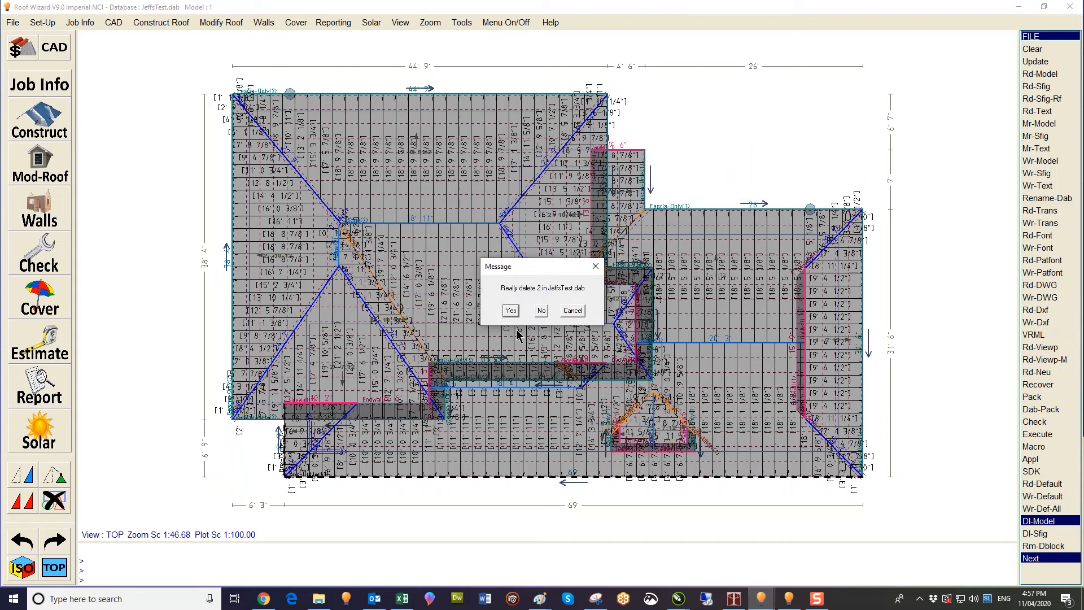
pyautogui.click(510, 309)
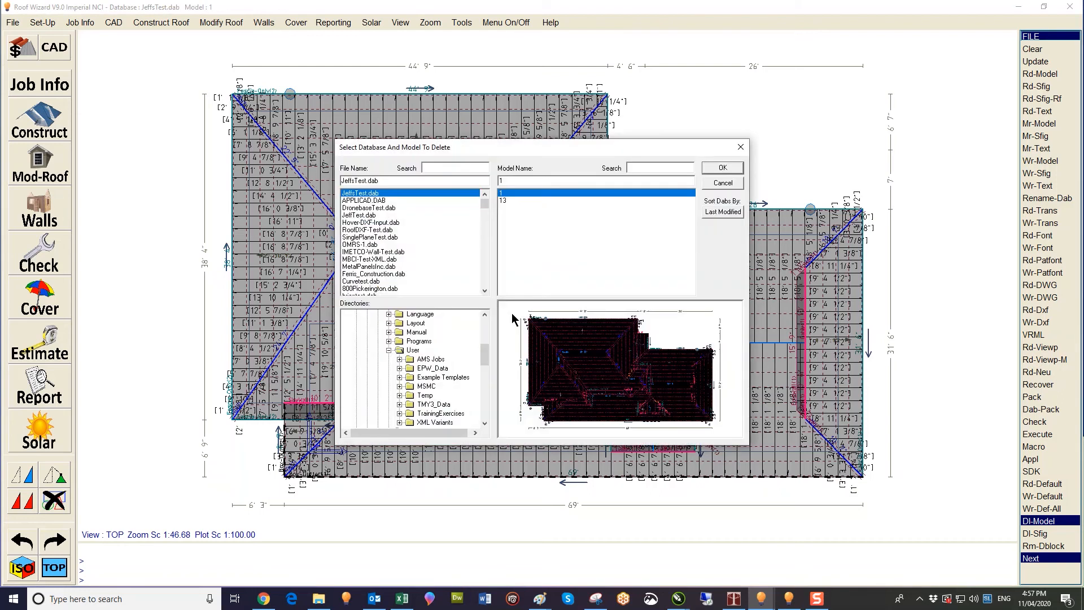
# Step: Delete model 13 from JeffsTest.dab, leaving only model 1, and close the deletion dialog
pyautogui.click(504, 201)
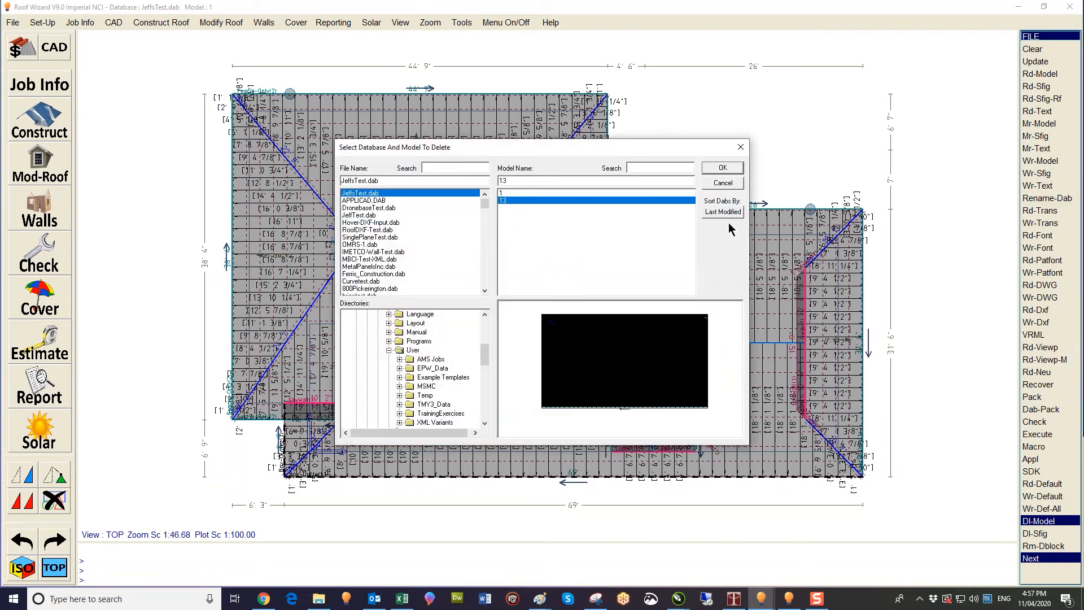
pyautogui.click(721, 167)
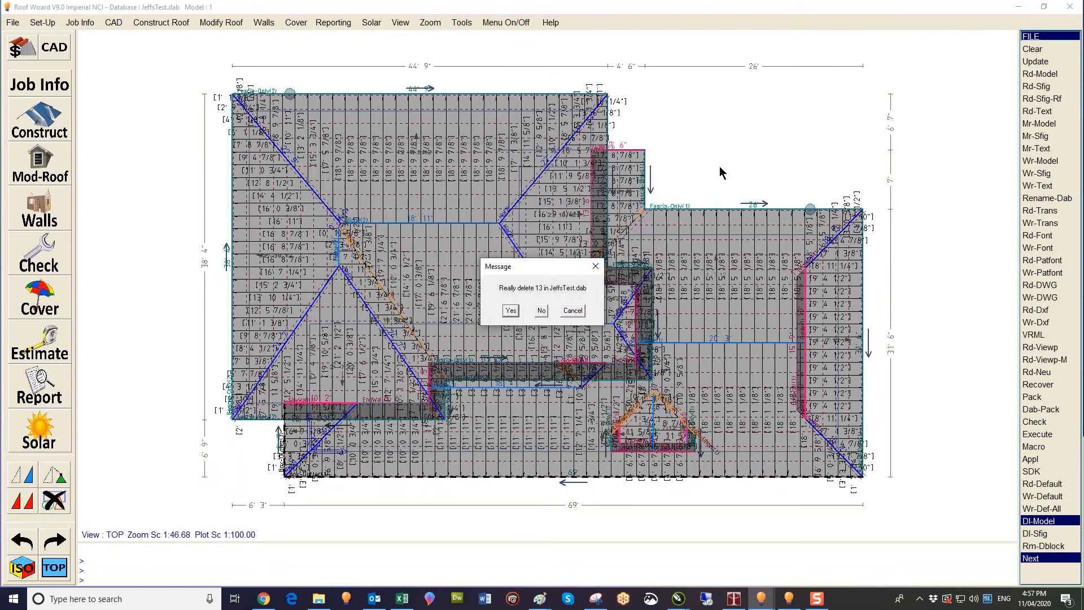
pyautogui.click(510, 309)
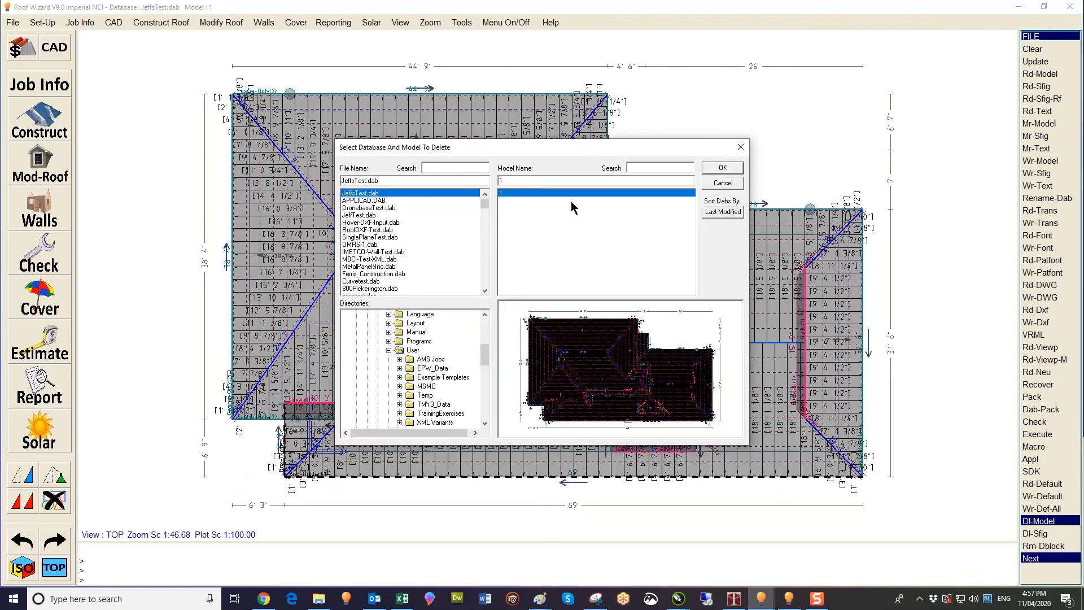
pyautogui.moveTo(515, 263)
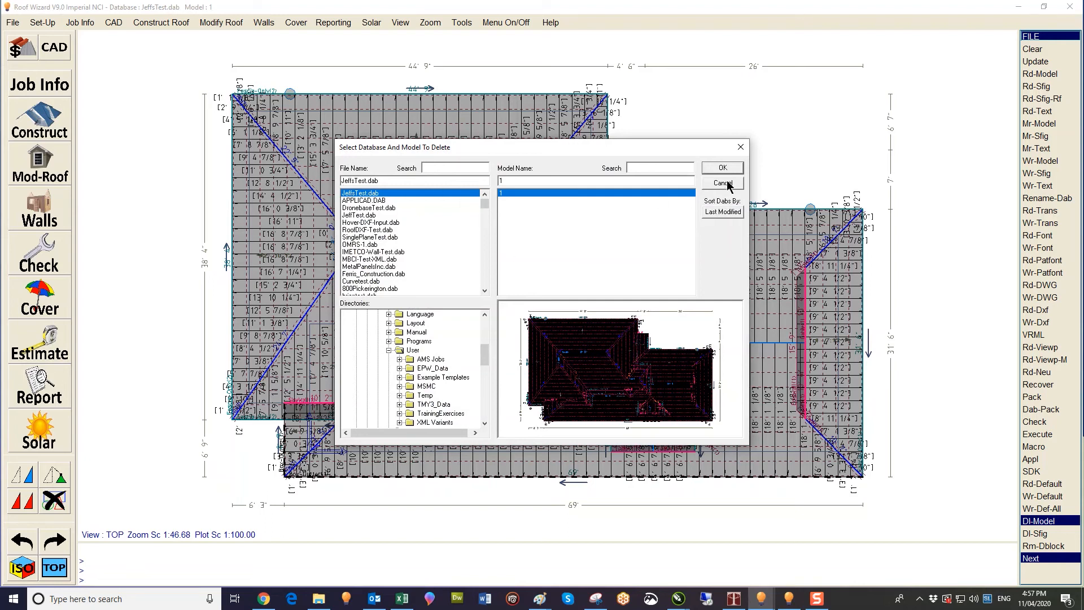
pyautogui.click(722, 183)
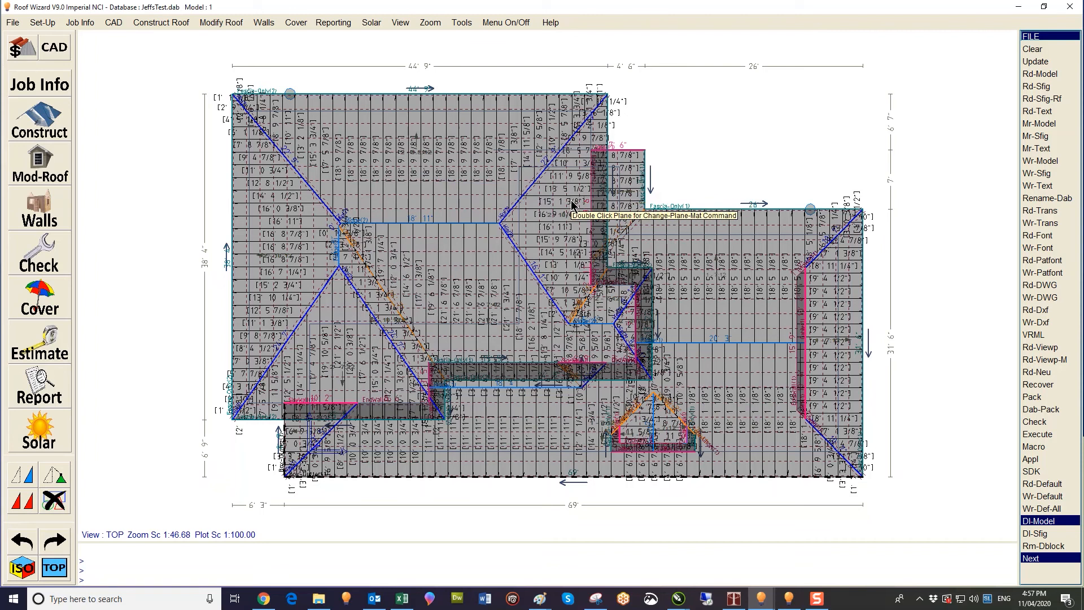
pyautogui.moveTo(704, 227)
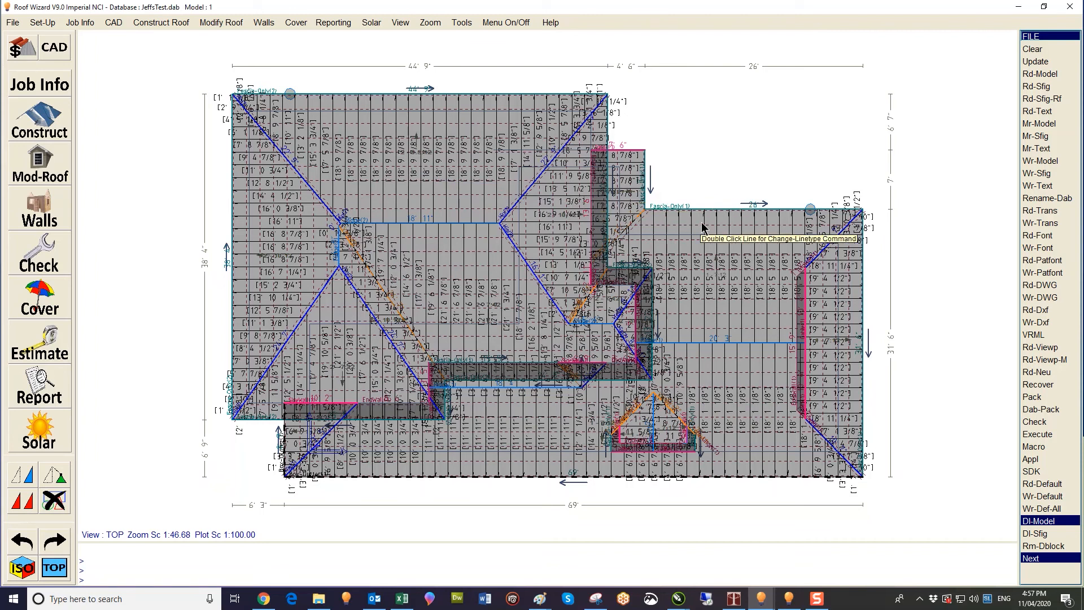
pyautogui.click(1040, 210)
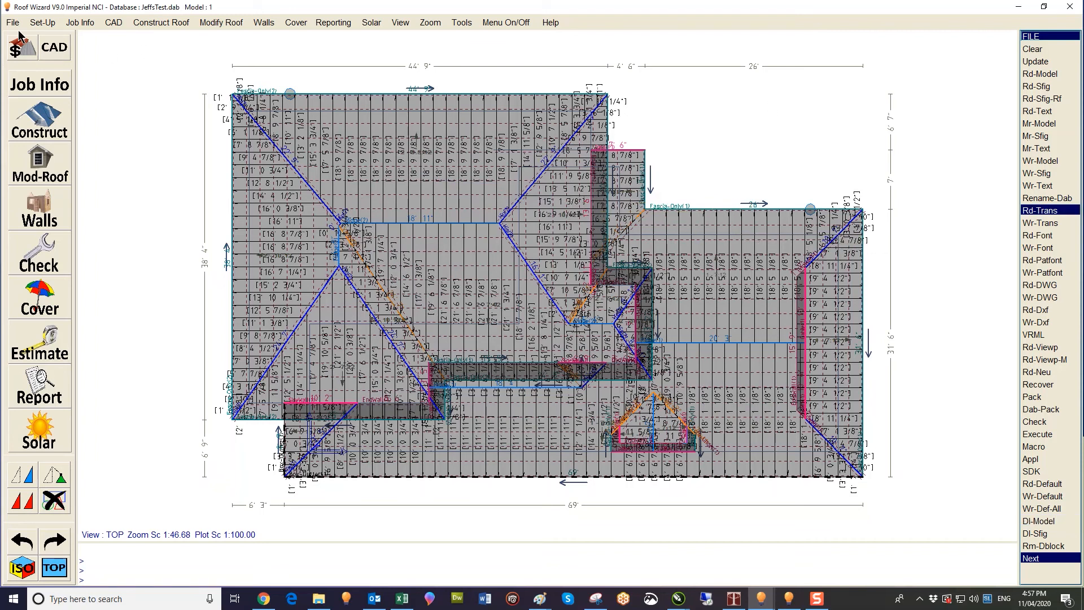
pyautogui.click(1035, 85)
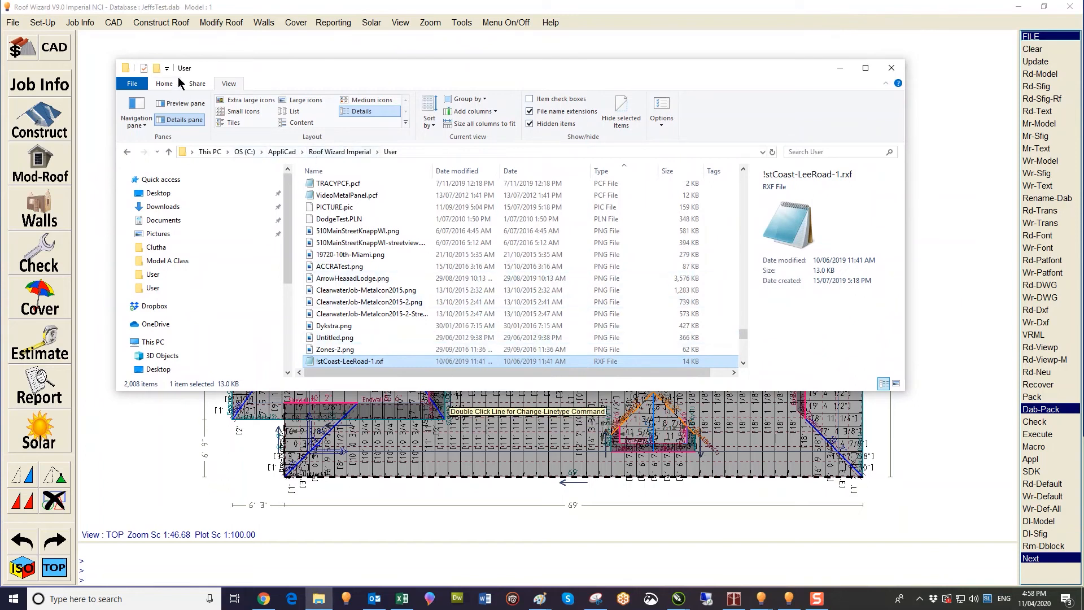
pyautogui.moveTo(388, 159)
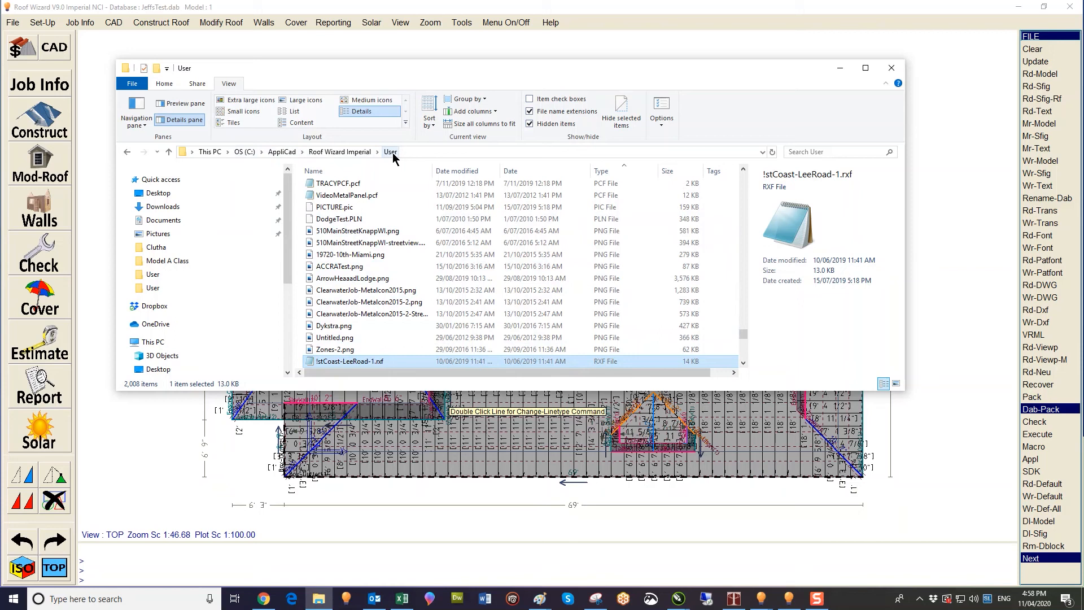
pyautogui.moveTo(335, 156)
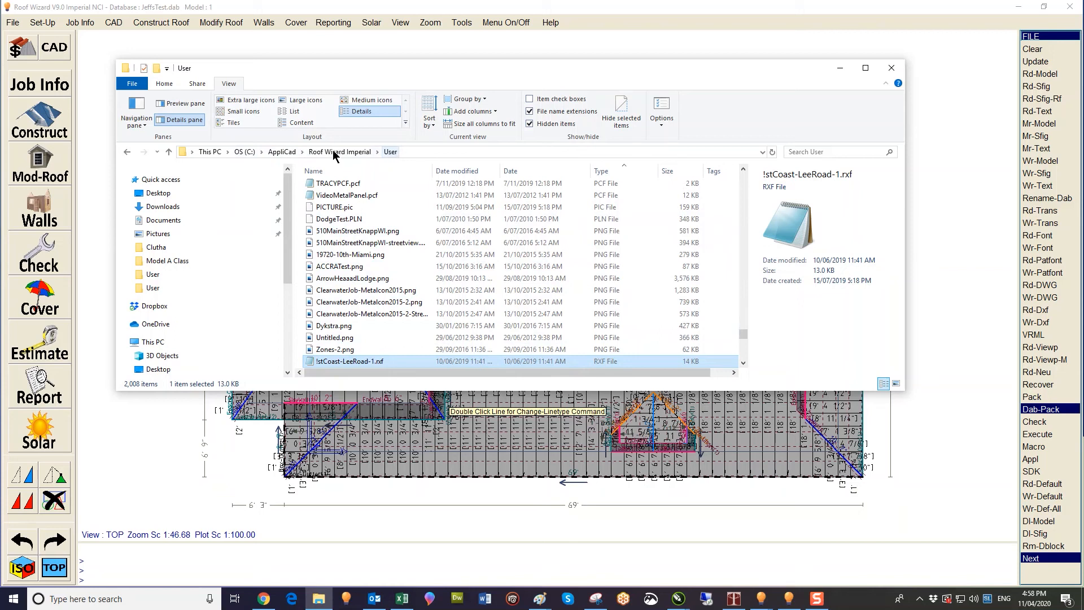
pyautogui.moveTo(391, 156)
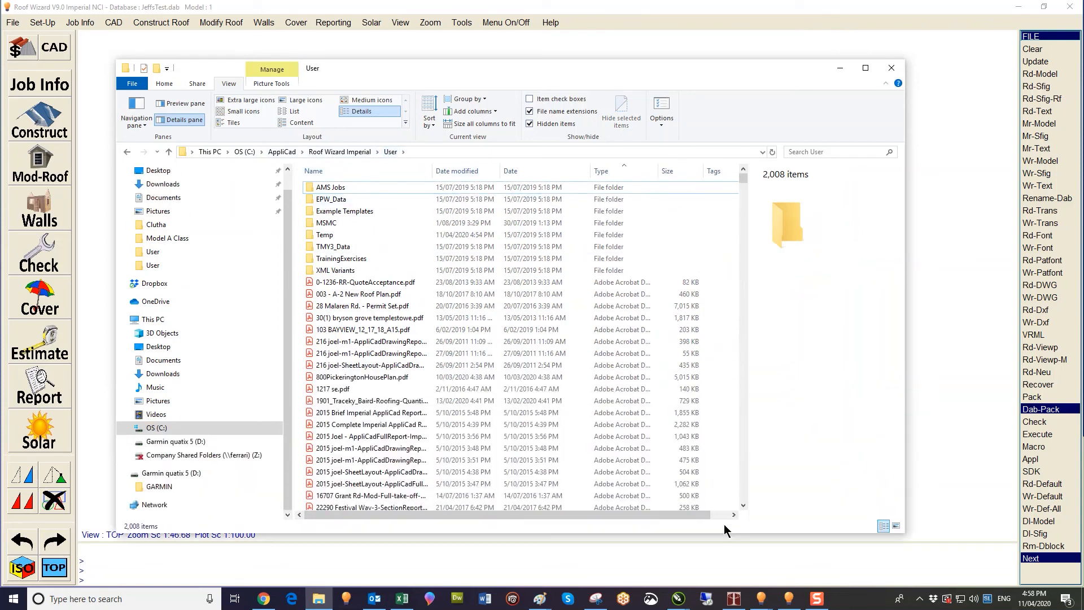
# Step: Scroll the User folder listing down to the .dab database files
pyautogui.scroll(-3)
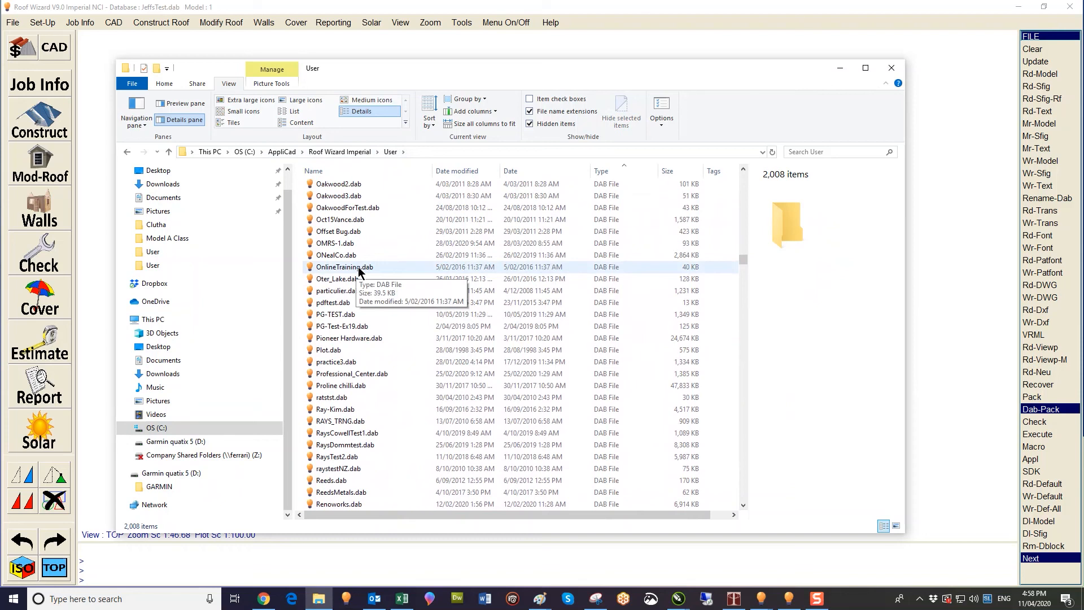
pyautogui.moveTo(359, 273)
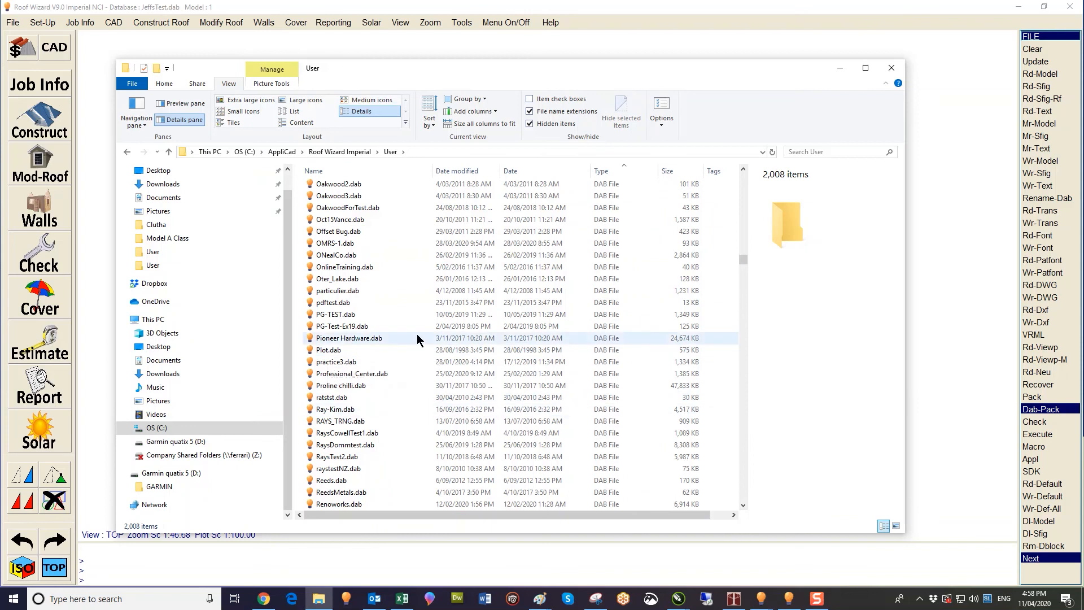
# Step: Delete ratstst.dab and Ray-Kim.dab from the User folder, leaving 2,006 items
pyautogui.click(332, 397)
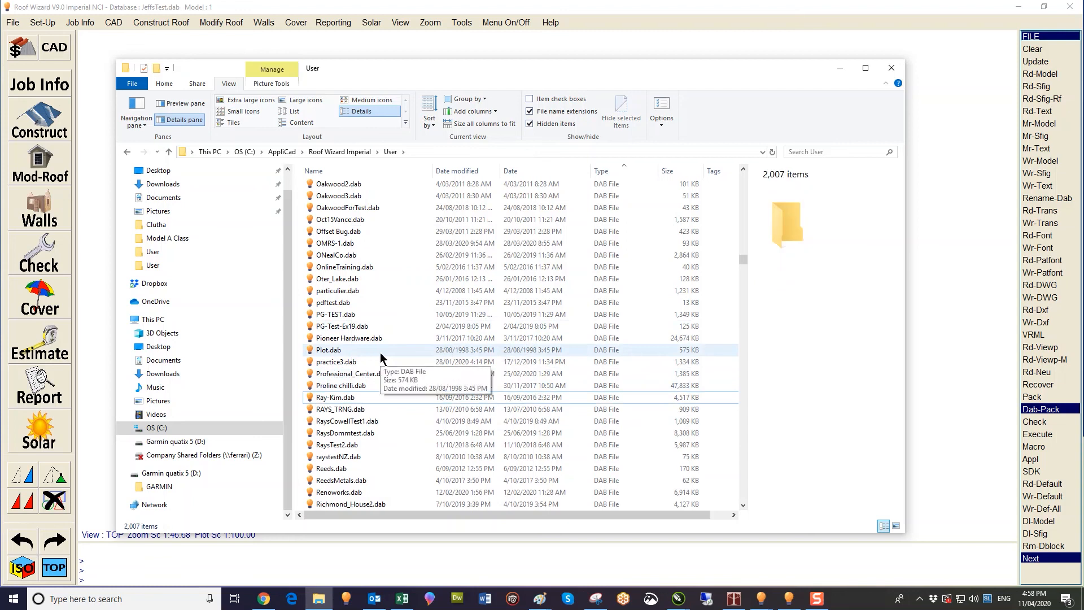
pyautogui.rightClick(334, 397)
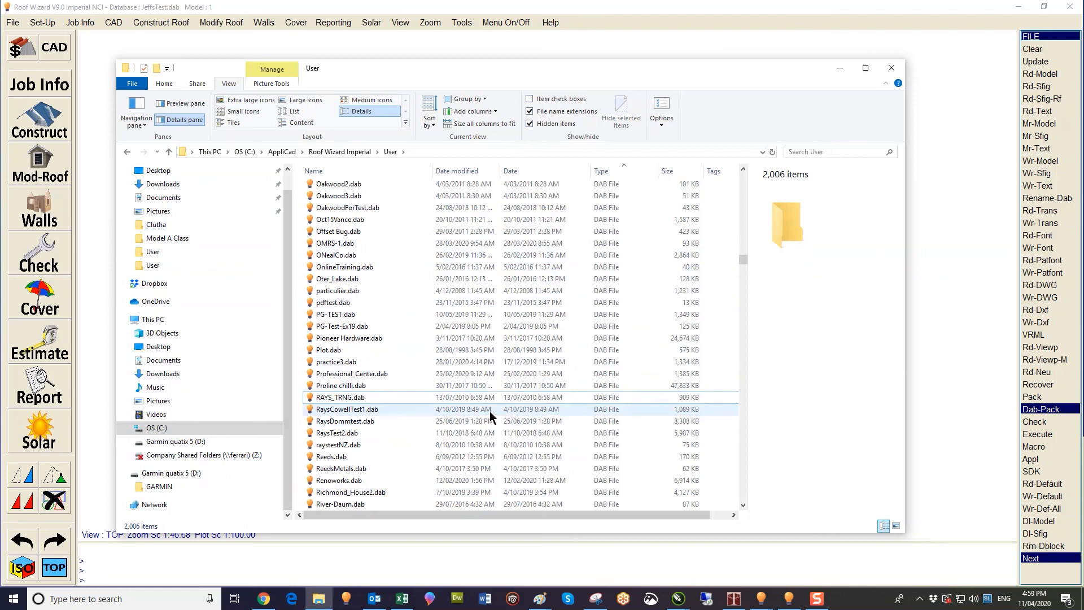
pyautogui.click(340, 385)
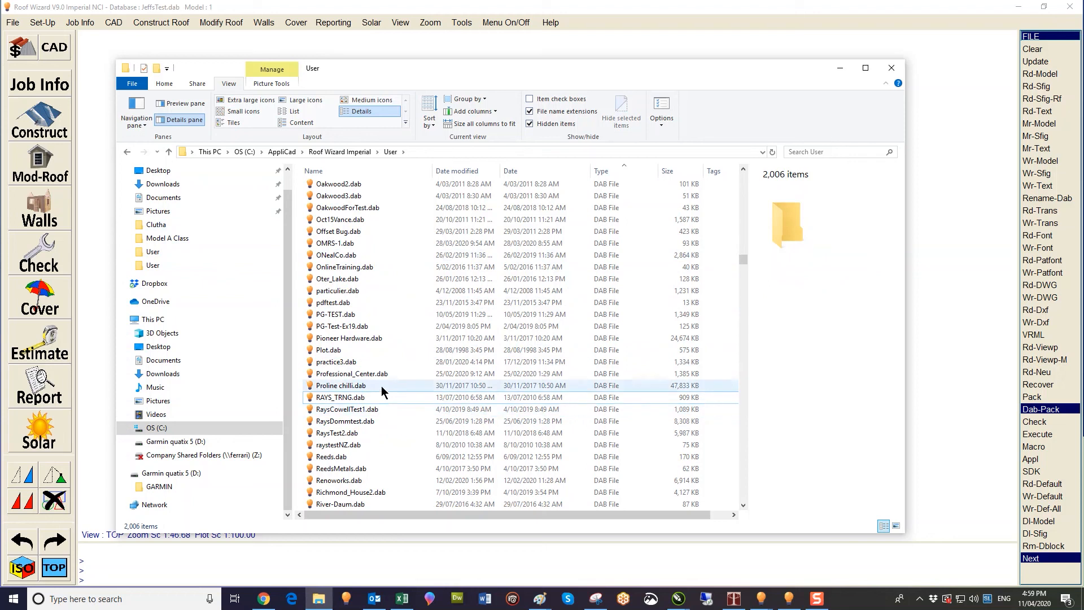
pyautogui.moveTo(365, 362)
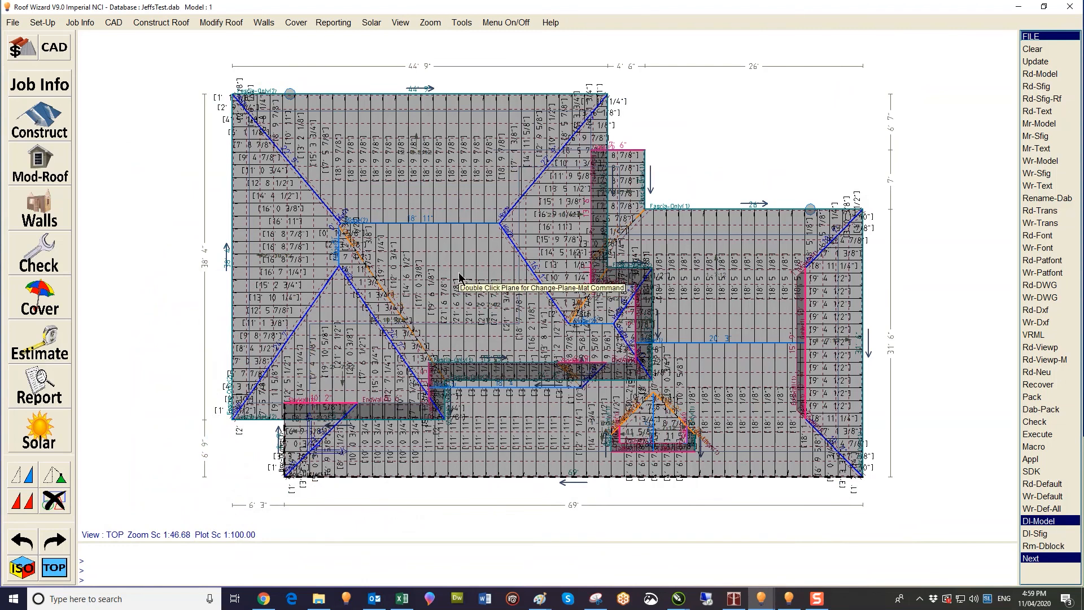
pyautogui.moveTo(447, 267)
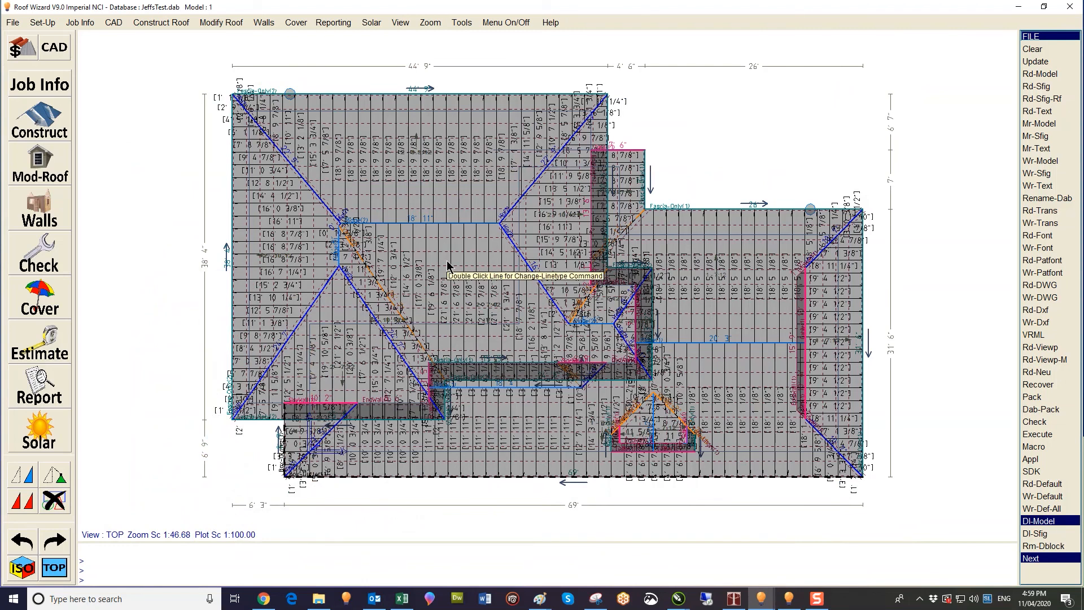
pyautogui.click(1048, 259)
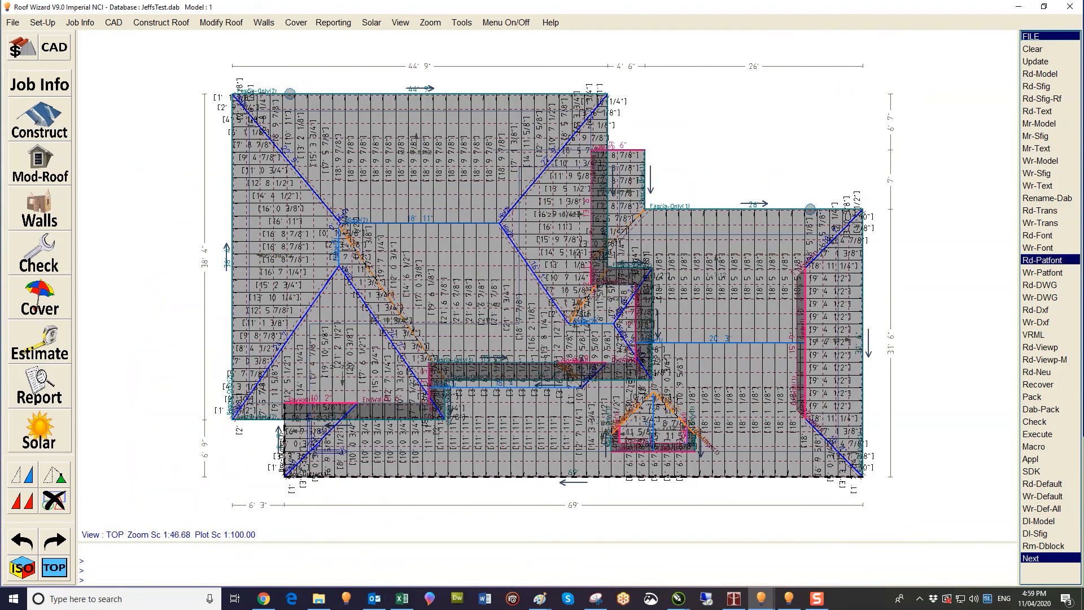